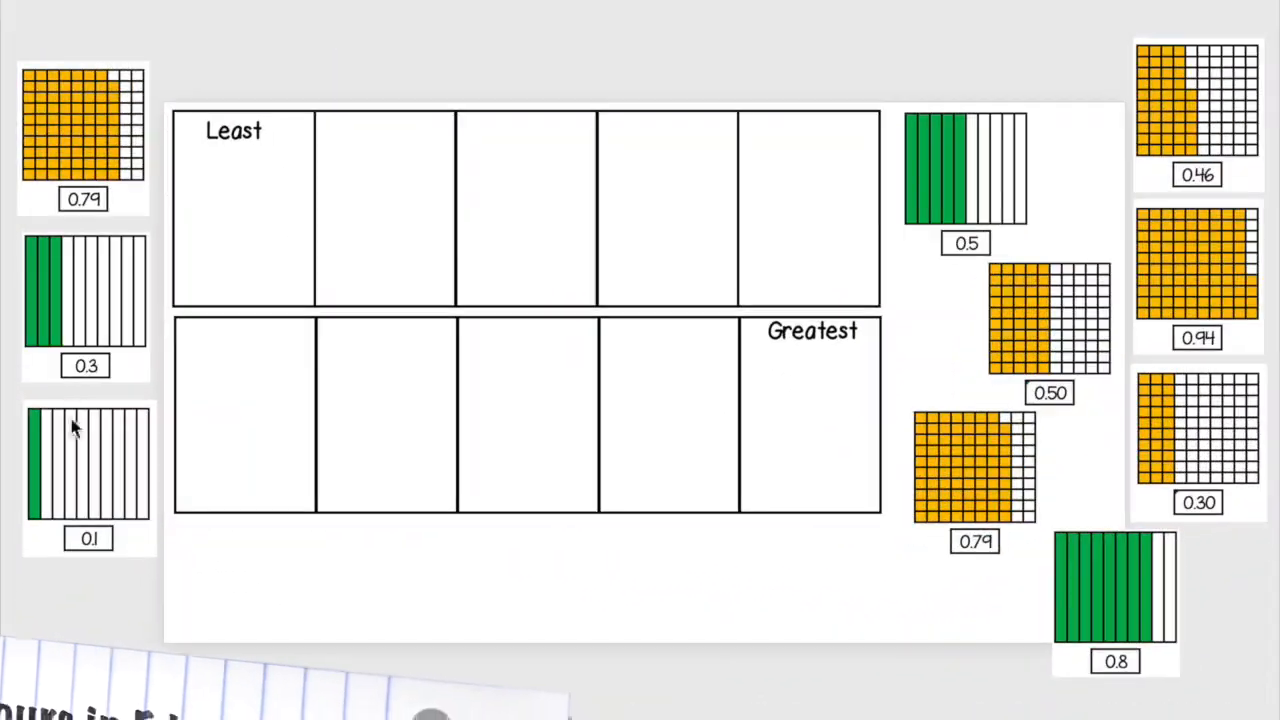
pyautogui.moveTo(960, 180)
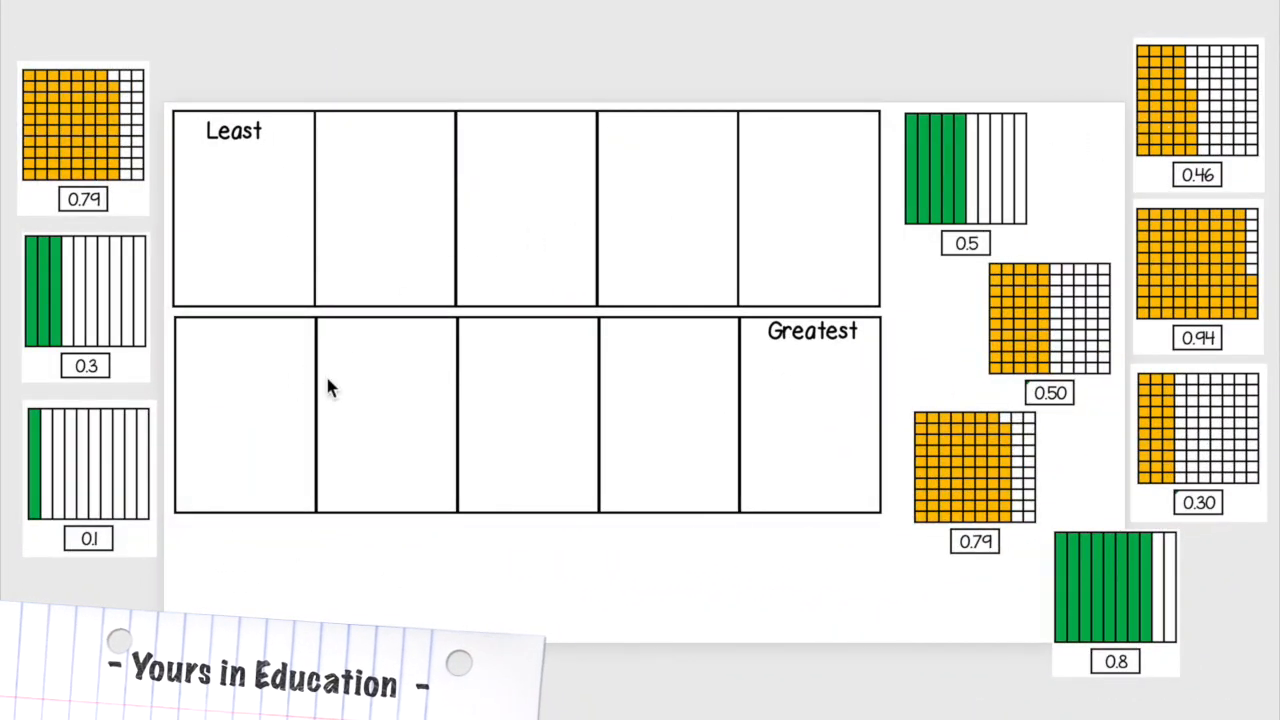
pyautogui.moveTo(280, 428)
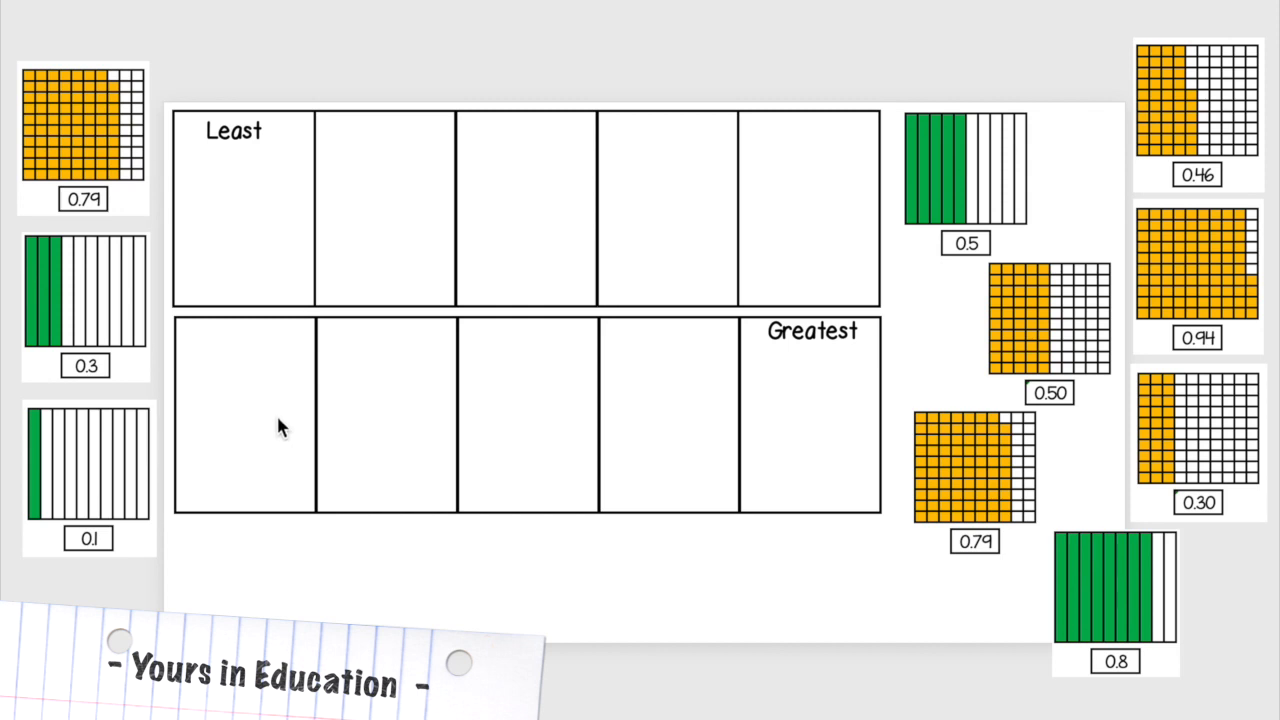
pyautogui.moveTo(112, 450)
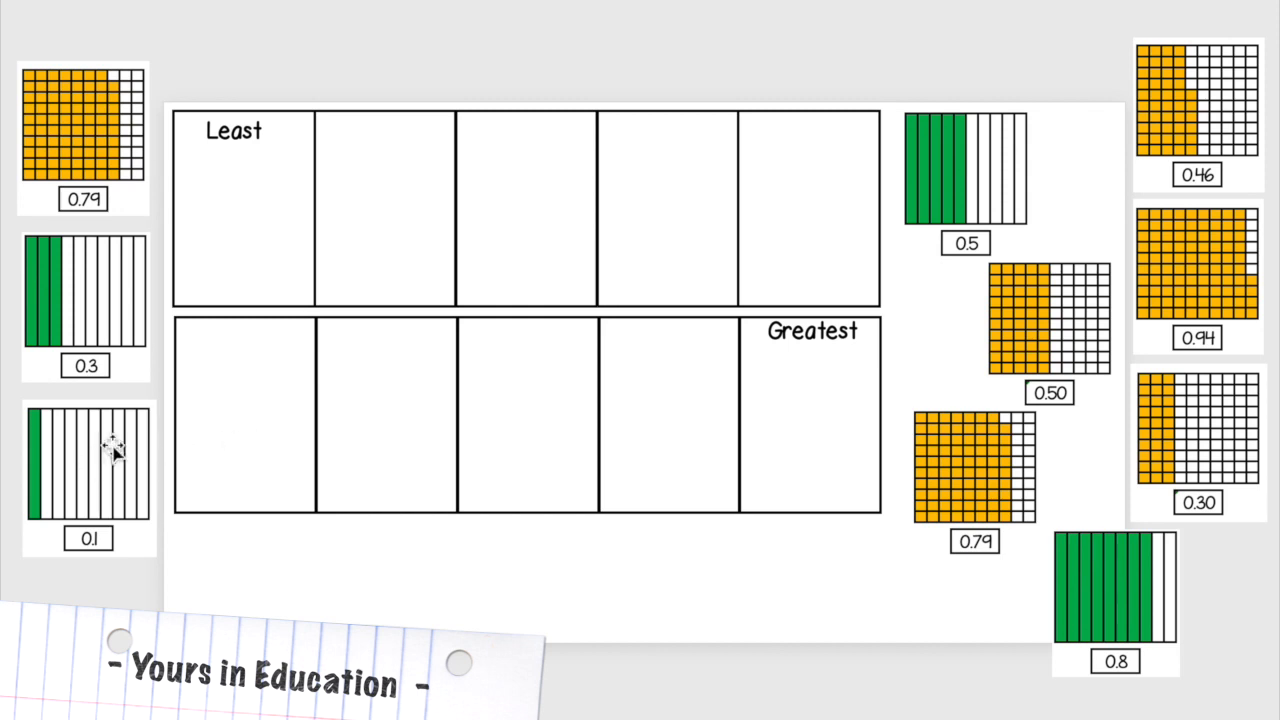
# Step: Place the 0.1 decimal model card in the first top-row box under Least
pyautogui.moveTo(88, 470); pyautogui.dragTo(244, 204)
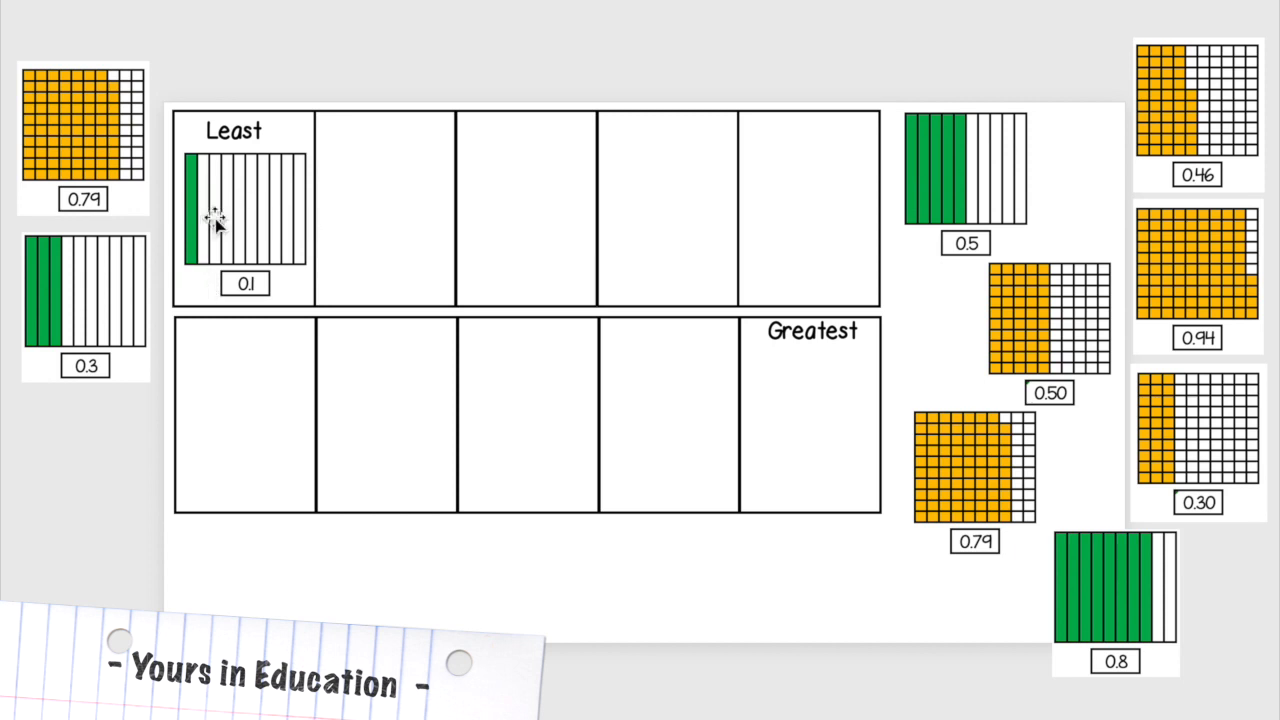
pyautogui.moveTo(282, 302)
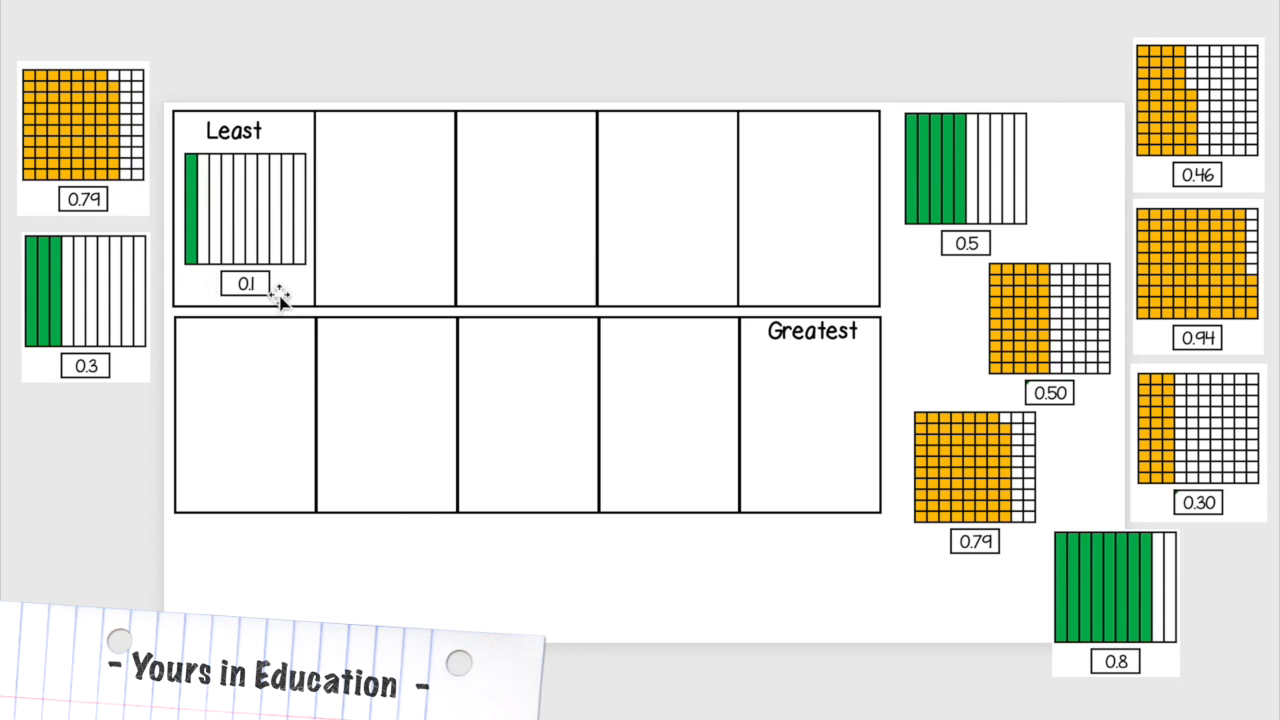
pyautogui.moveTo(80, 290)
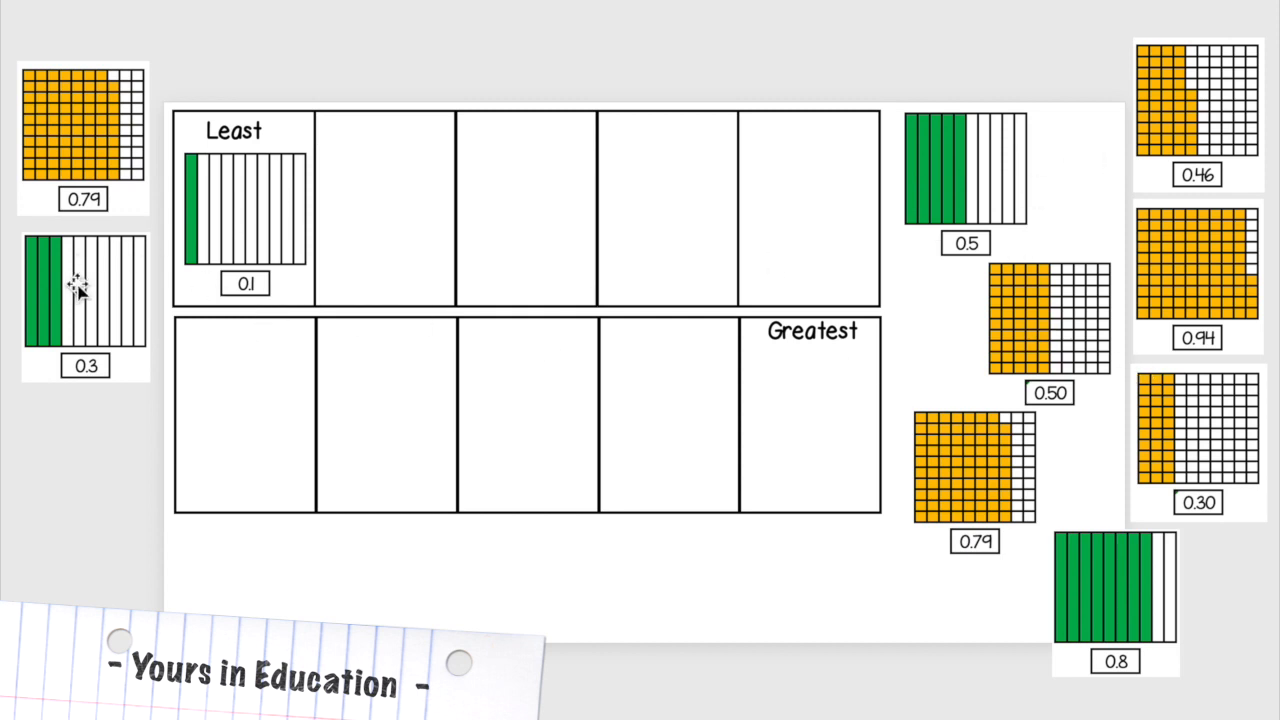
# Step: Place the 0.3 card in the second top-row box, right after 0.1
pyautogui.moveTo(84, 290); pyautogui.dragTo(424, 200)
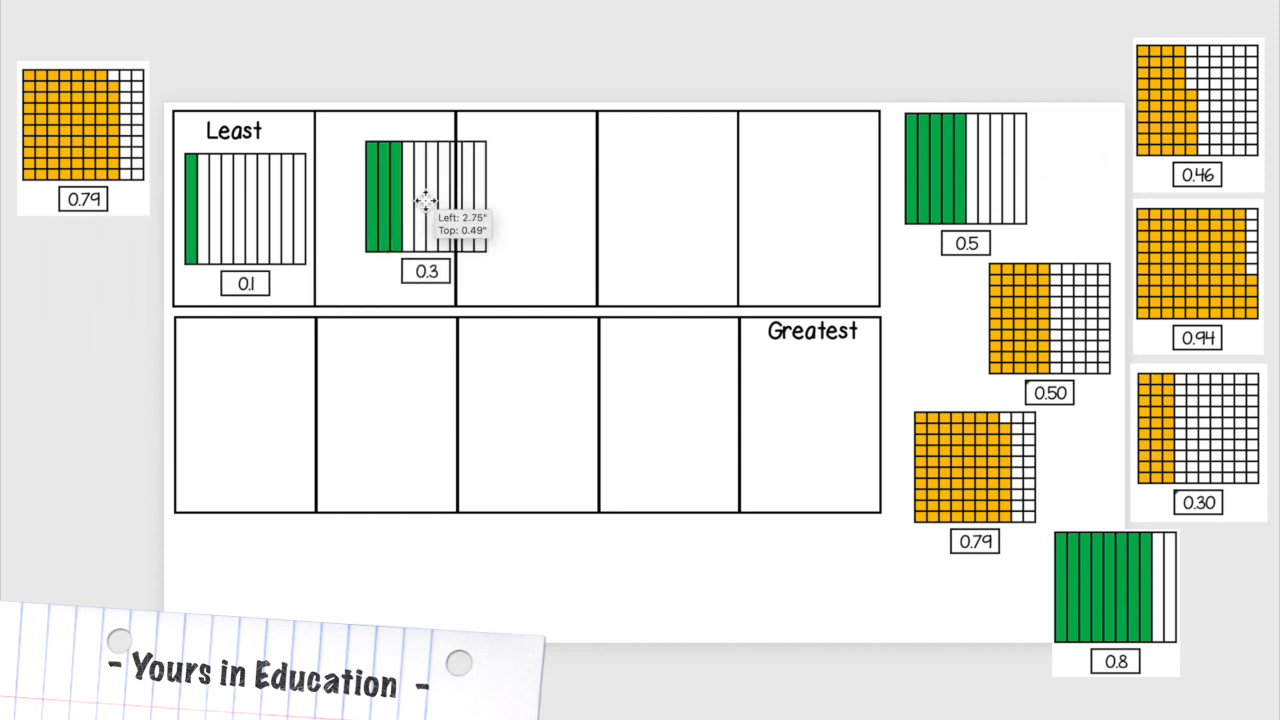
pyautogui.moveTo(430, 196); pyautogui.dragTo(384, 210)
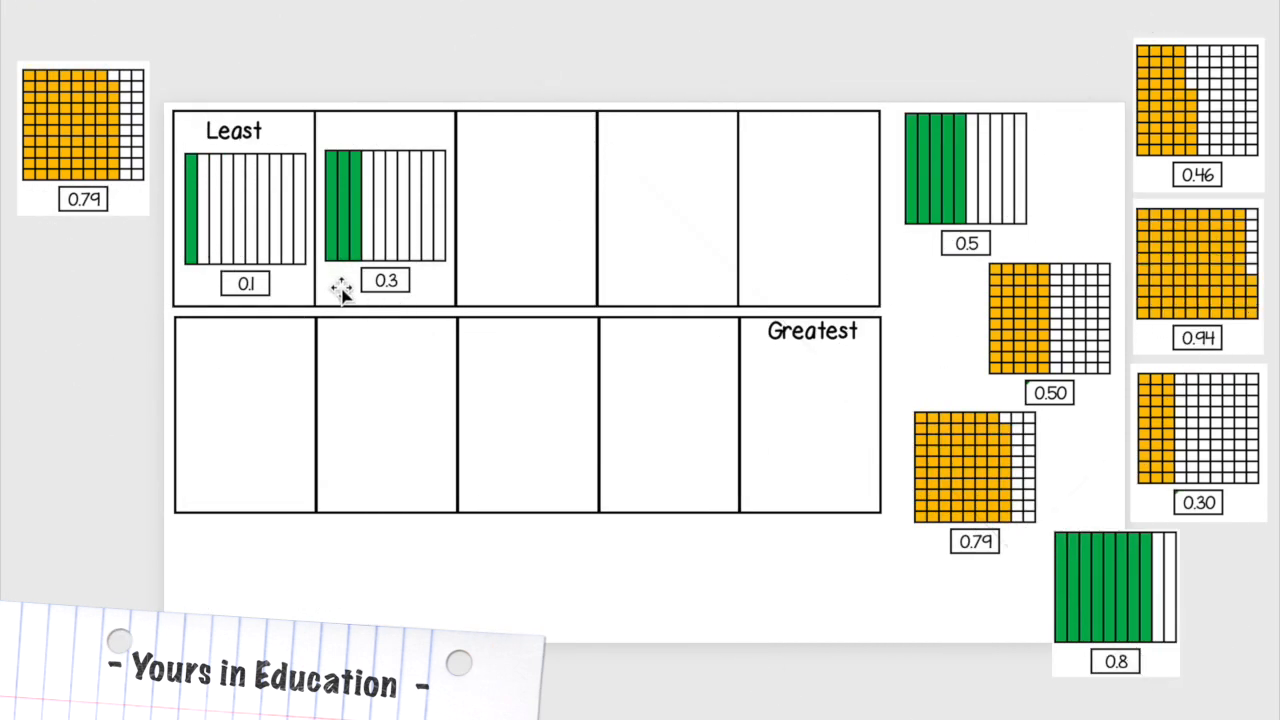
pyautogui.moveTo(366, 222)
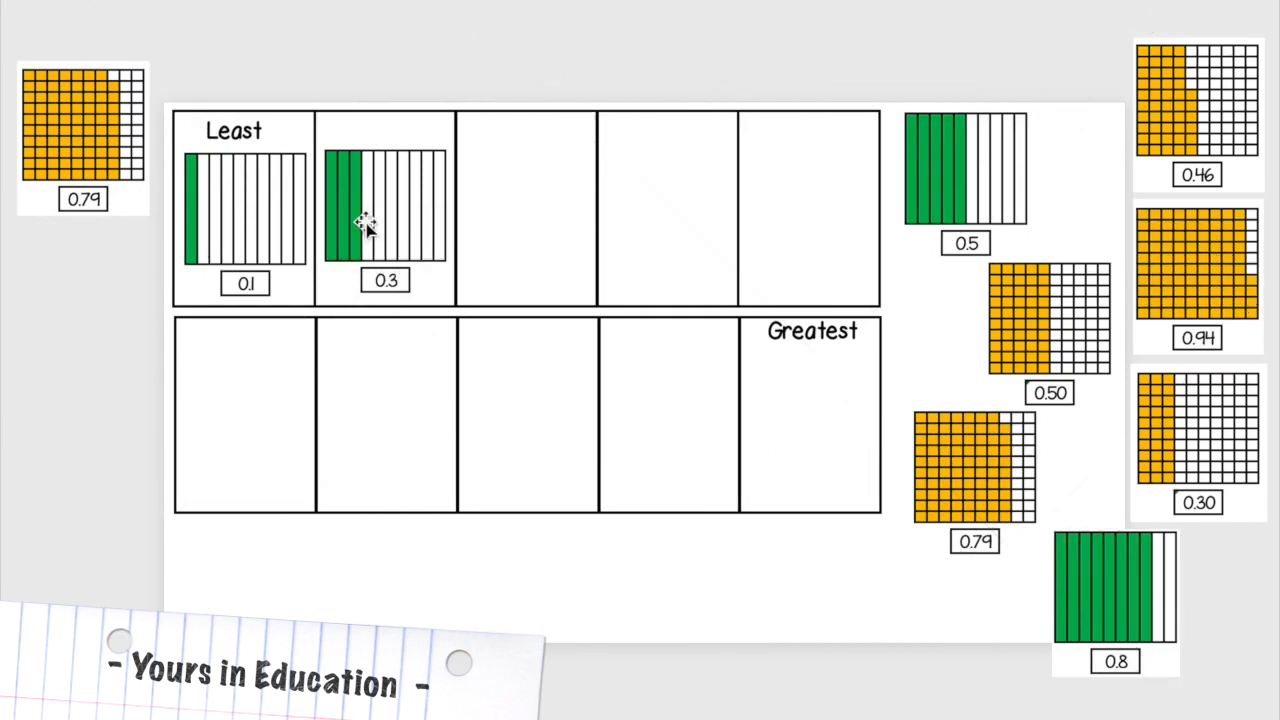
pyautogui.moveTo(464, 324)
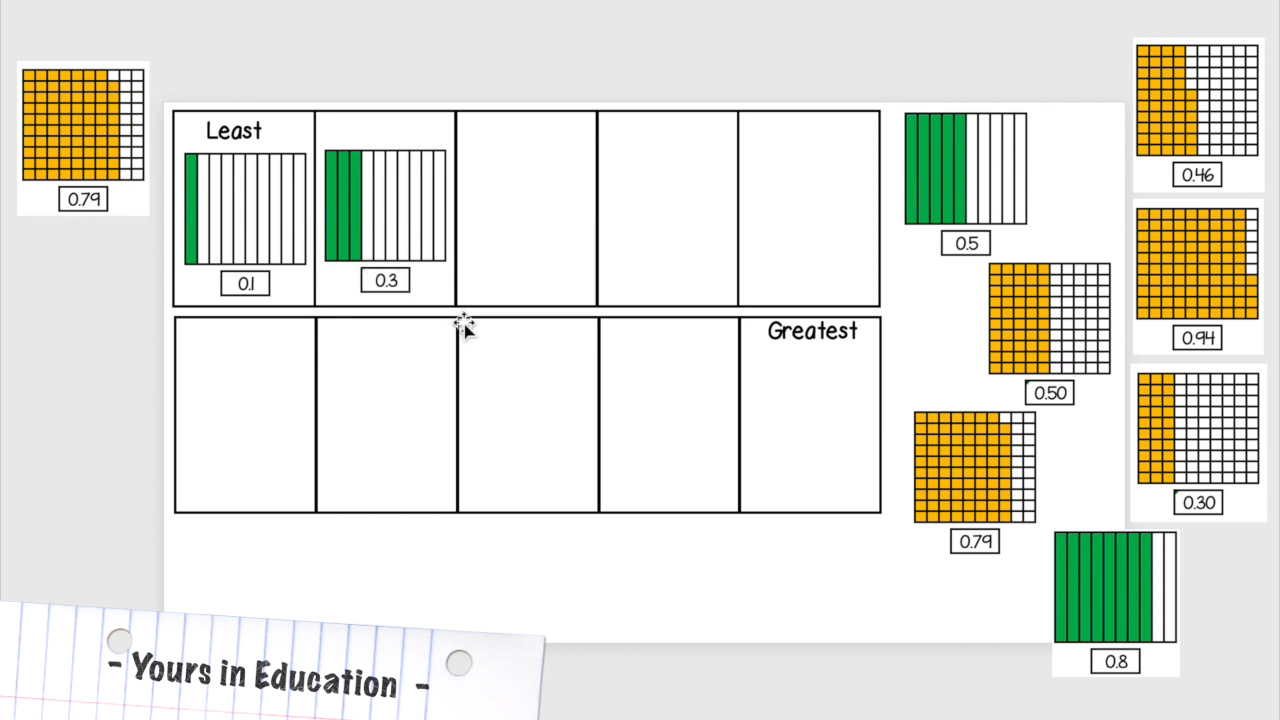
pyautogui.moveTo(1124, 168)
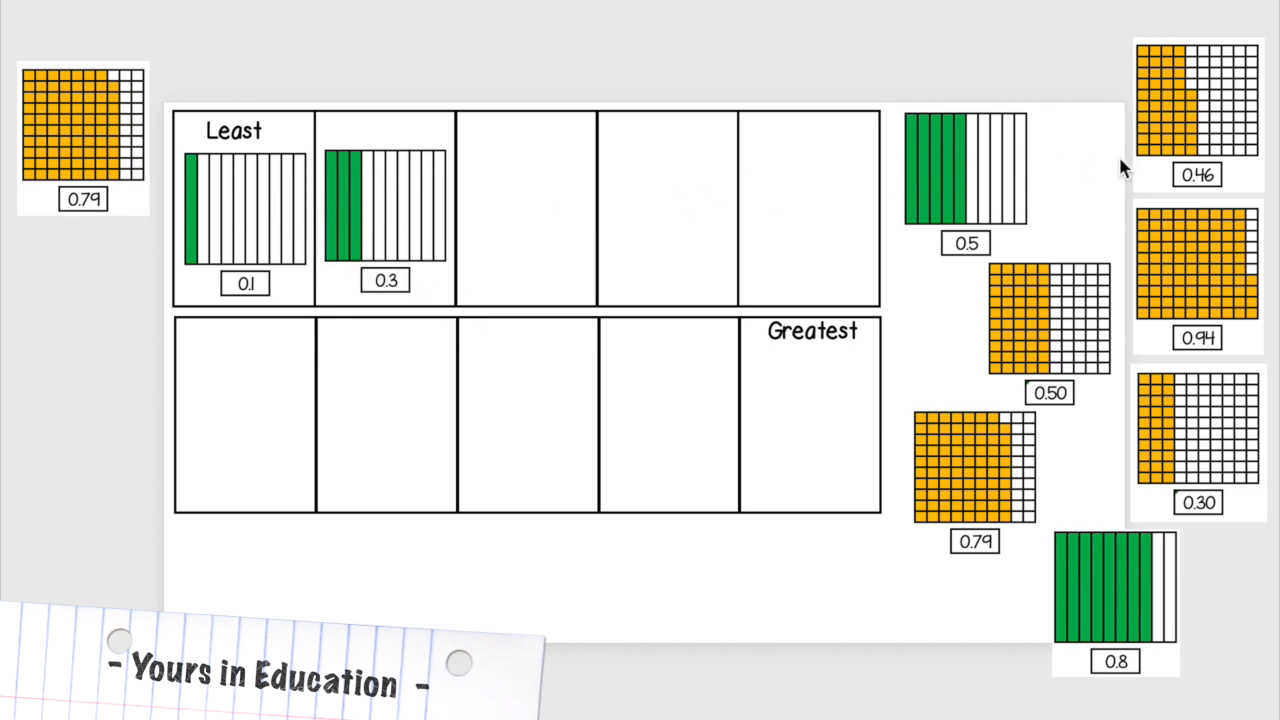
pyautogui.moveTo(1220, 476)
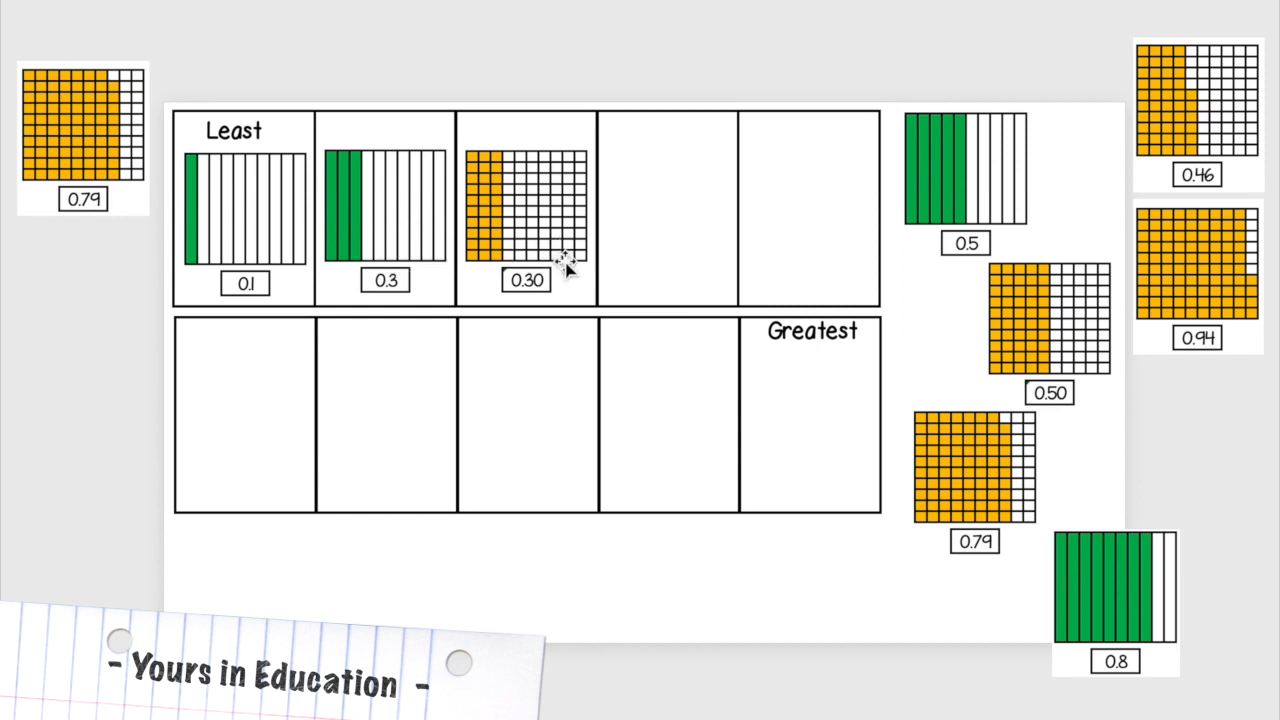
pyautogui.moveTo(476, 190)
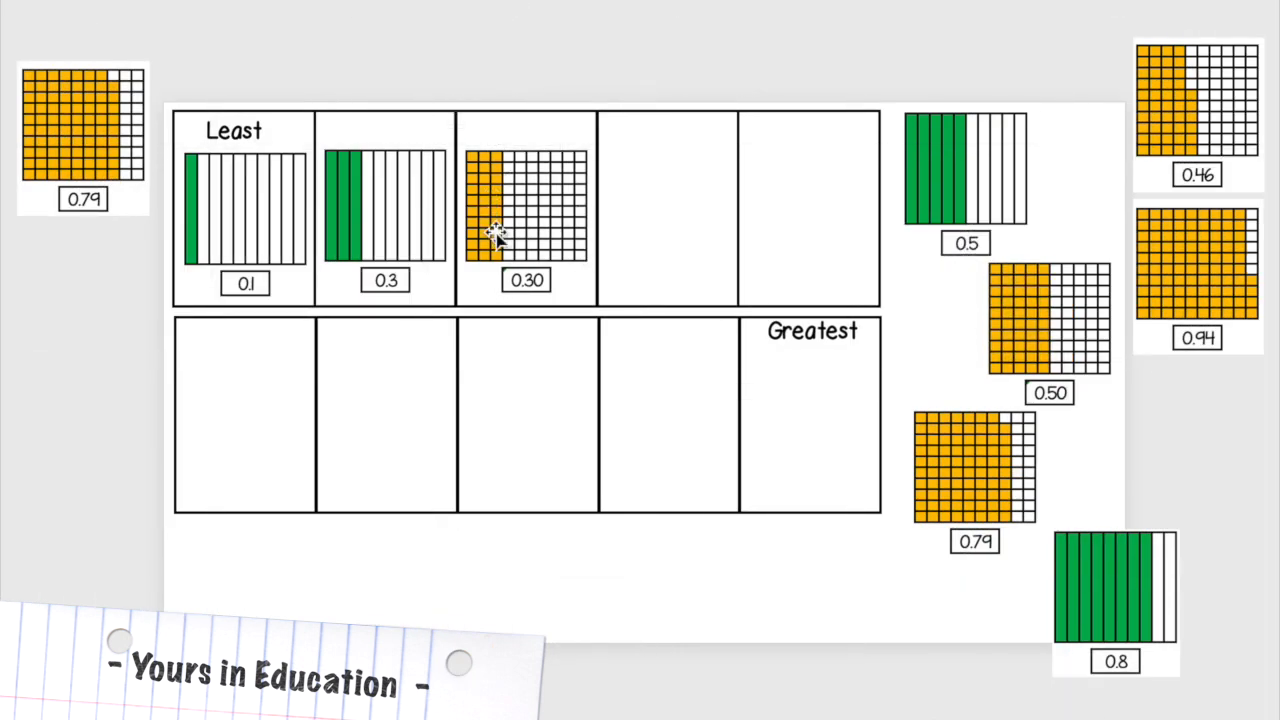
pyautogui.moveTo(560, 260)
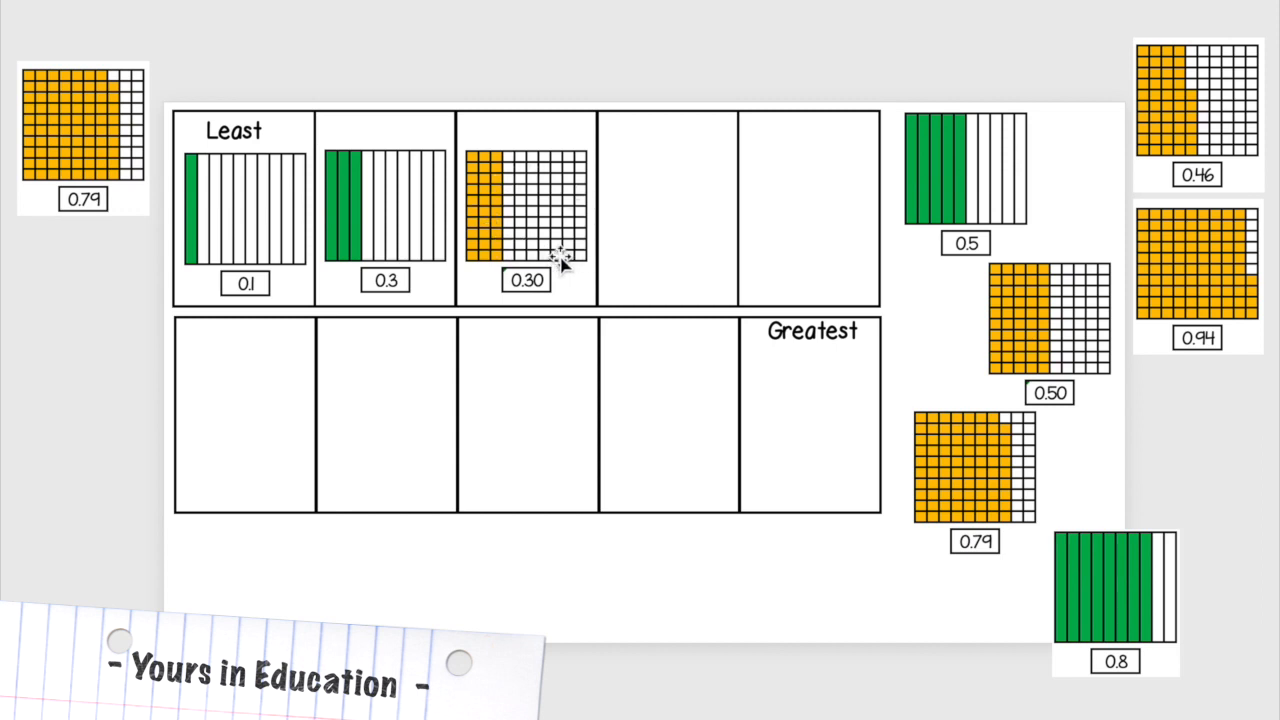
pyautogui.moveTo(580, 296)
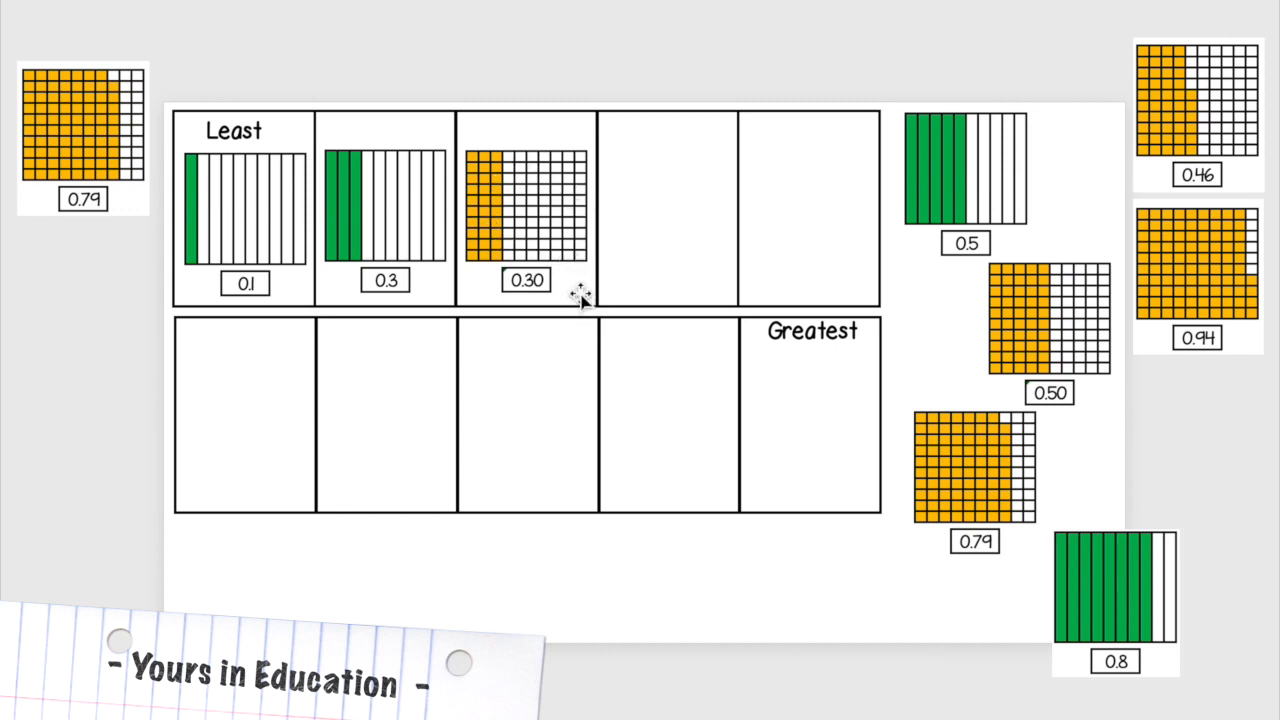
pyautogui.moveTo(490, 222)
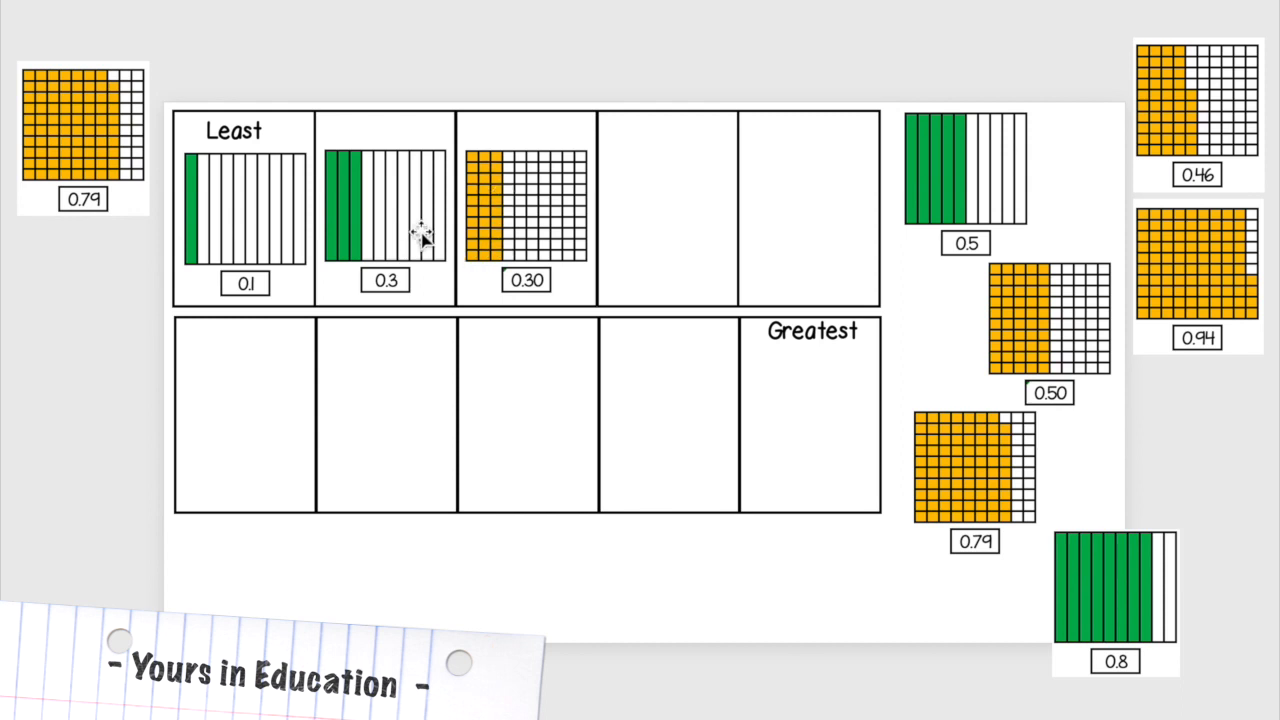
pyautogui.moveTo(390, 310)
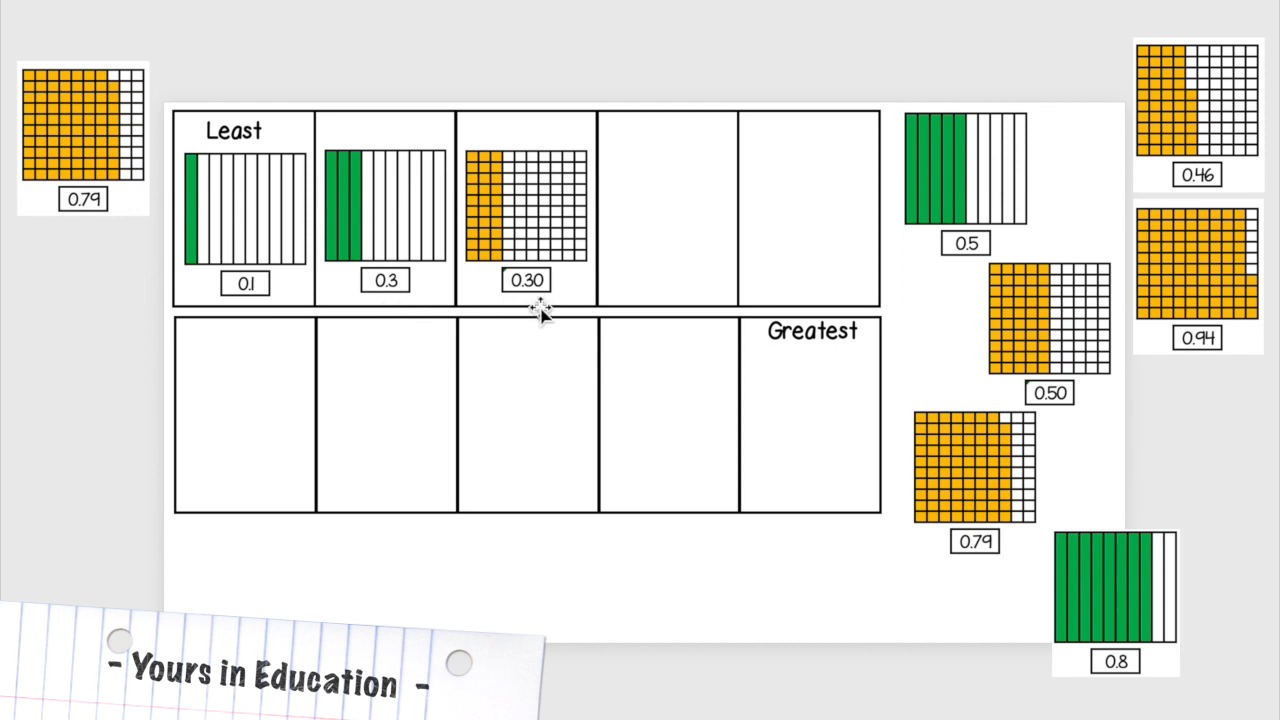
pyautogui.moveTo(544, 310)
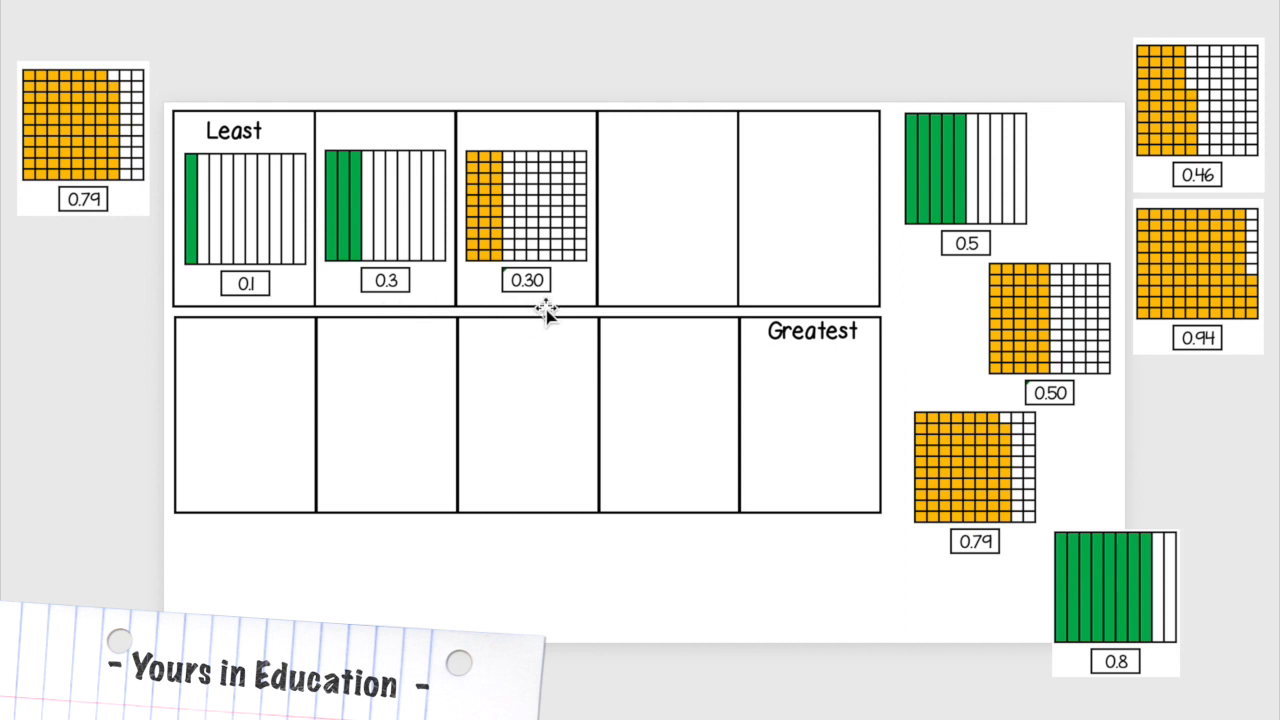
# Step: Place 0.46 in the fourth and 0.5 in the fifth top-row box
pyautogui.moveTo(1196, 112); pyautogui.dragTo(680, 200)
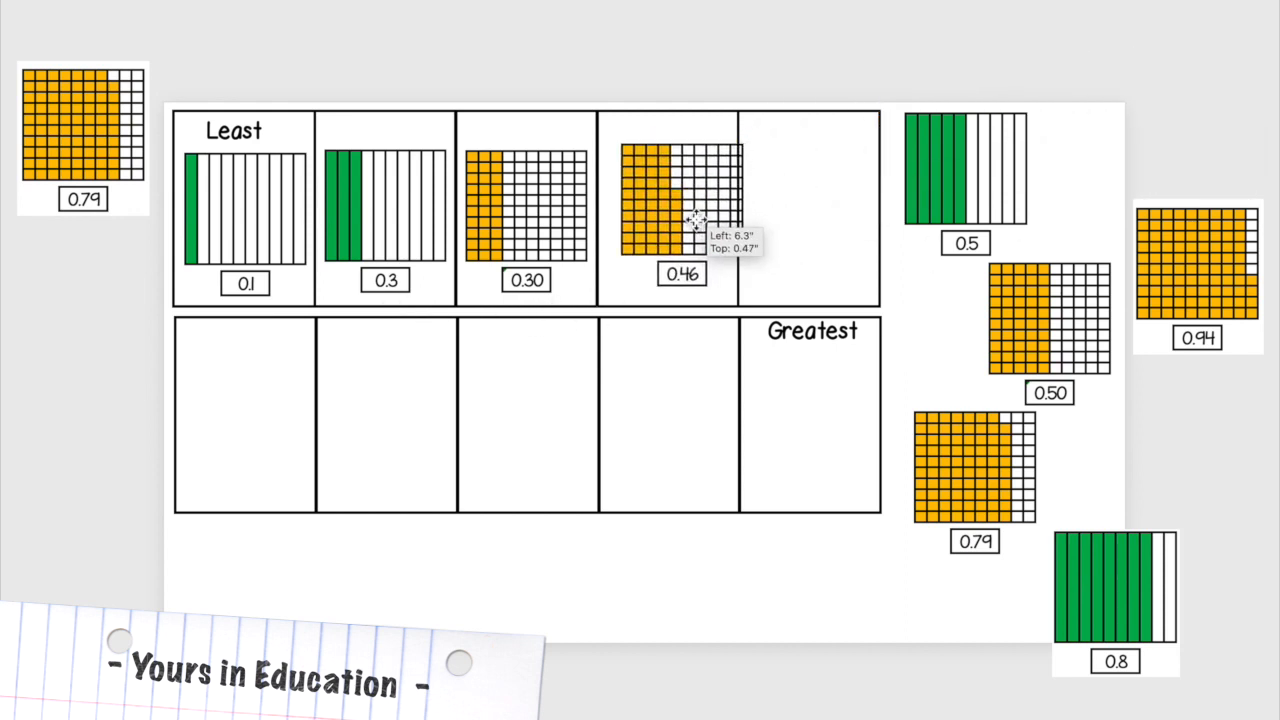
pyautogui.click(670, 204)
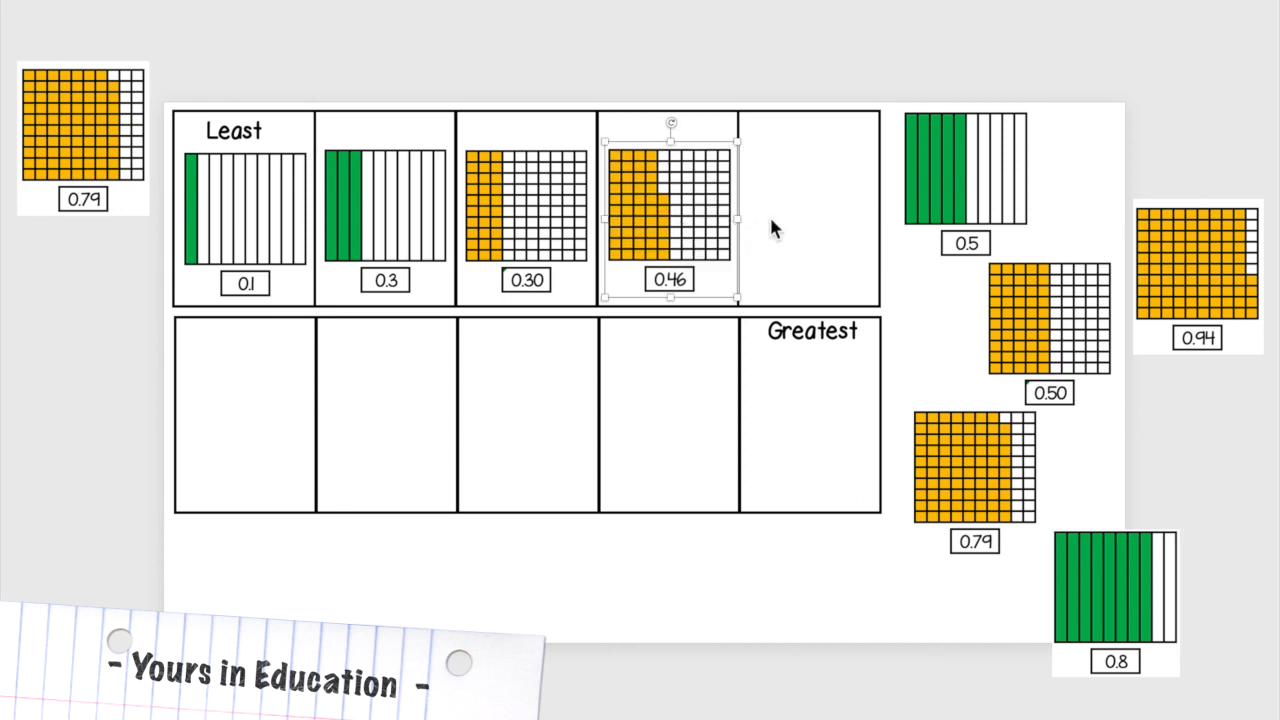
pyautogui.moveTo(964, 170); pyautogui.dragTo(810, 210)
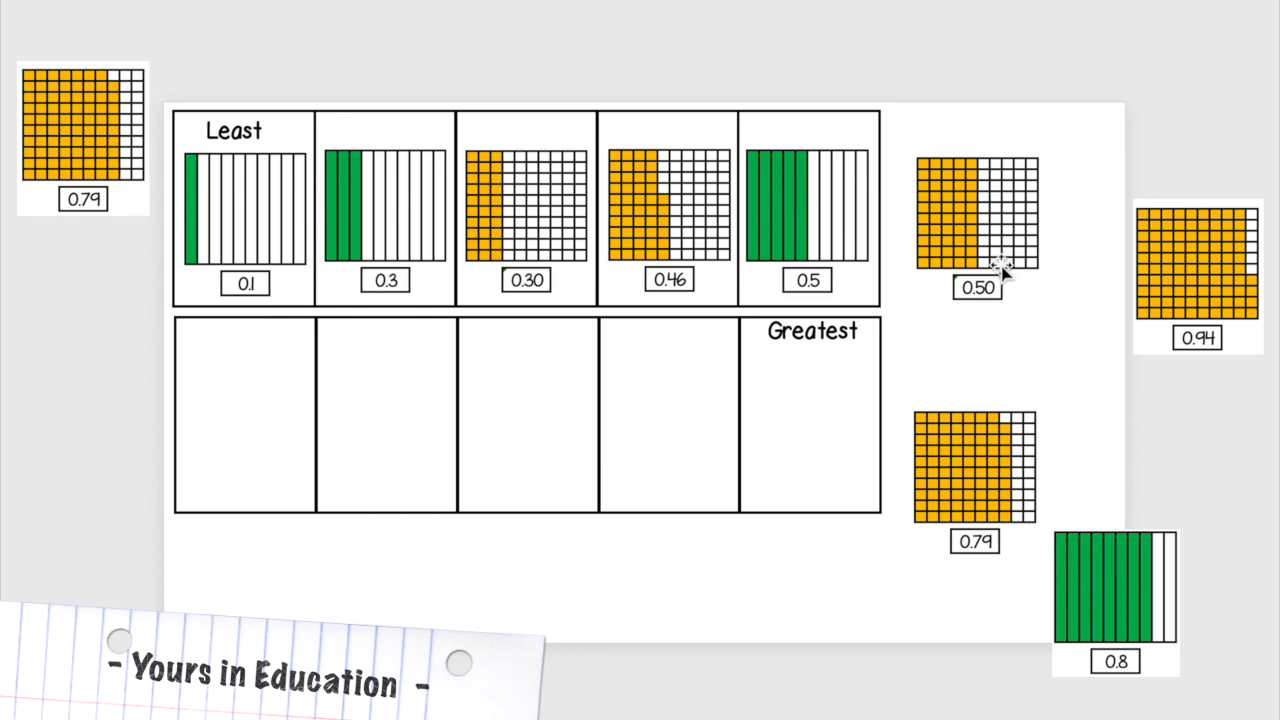
# Step: Place 0.50 and both 0.79 cards in the first three bottom-row boxes
pyautogui.moveTo(976, 220); pyautogui.dragTo(310, 390)
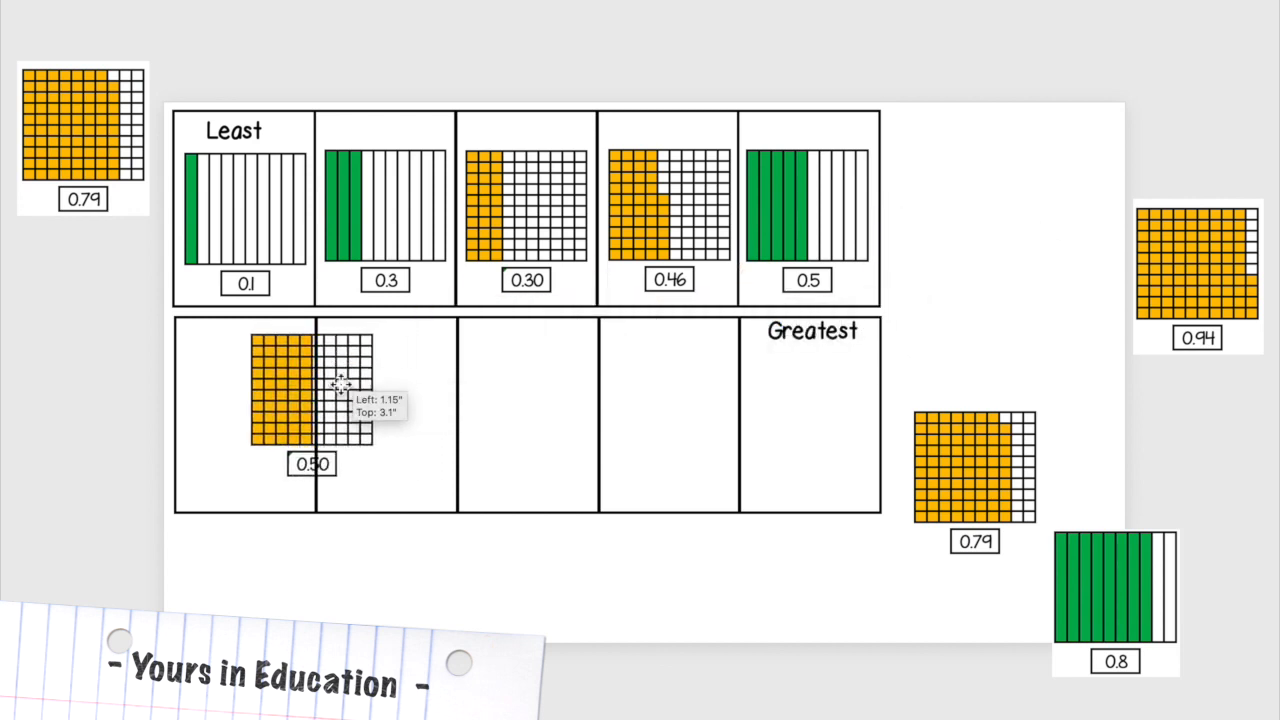
pyautogui.moveTo(976, 464); pyautogui.dragTo(390, 414)
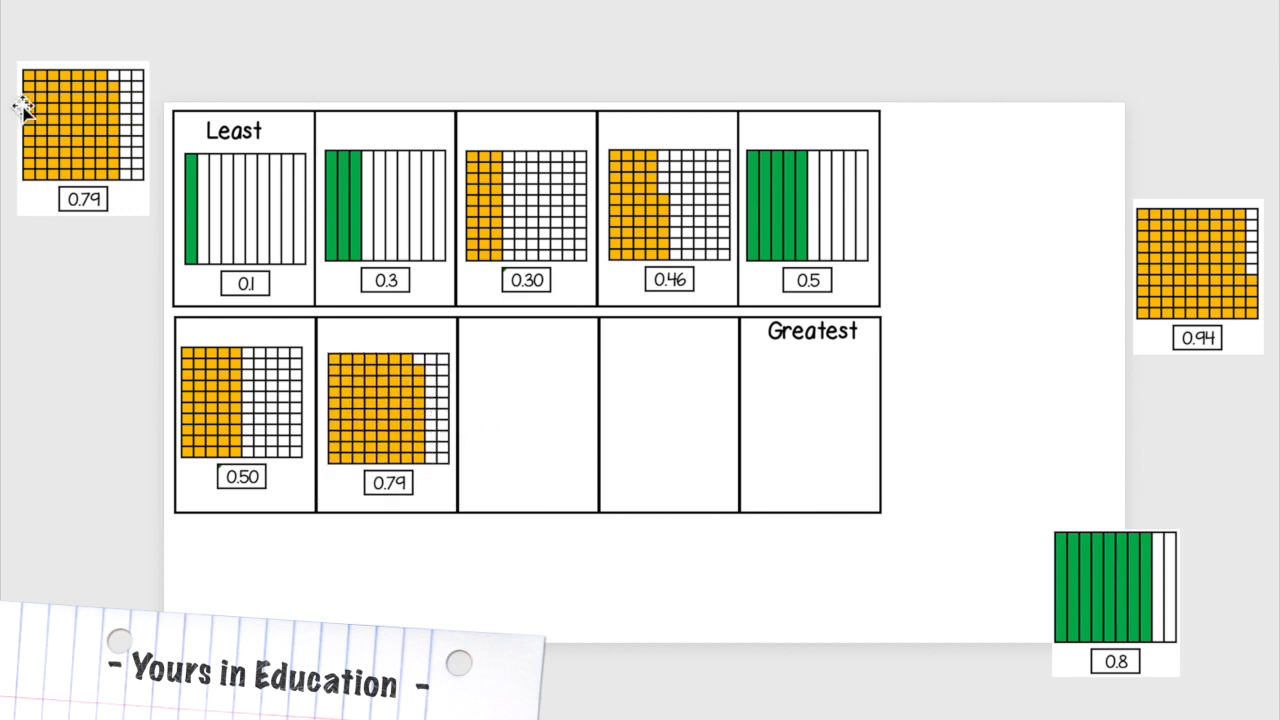
pyautogui.moveTo(84, 136); pyautogui.dragTo(528, 412)
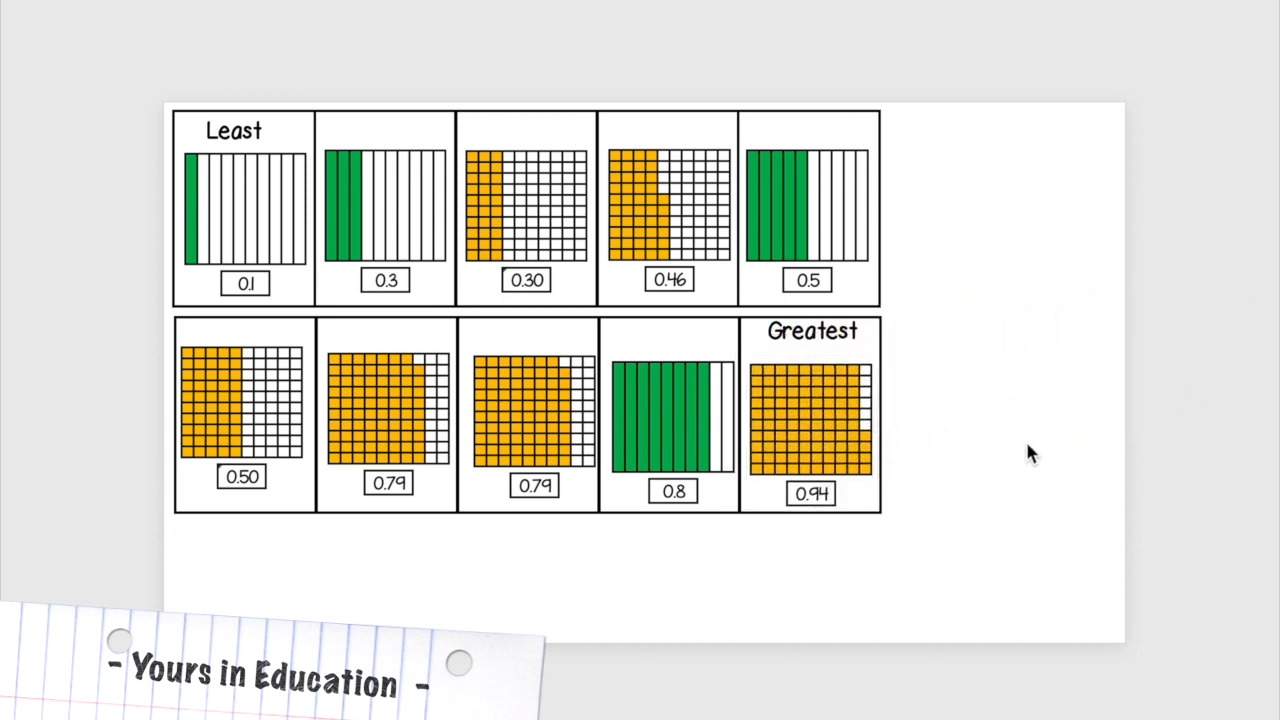
pyautogui.moveTo(870, 510)
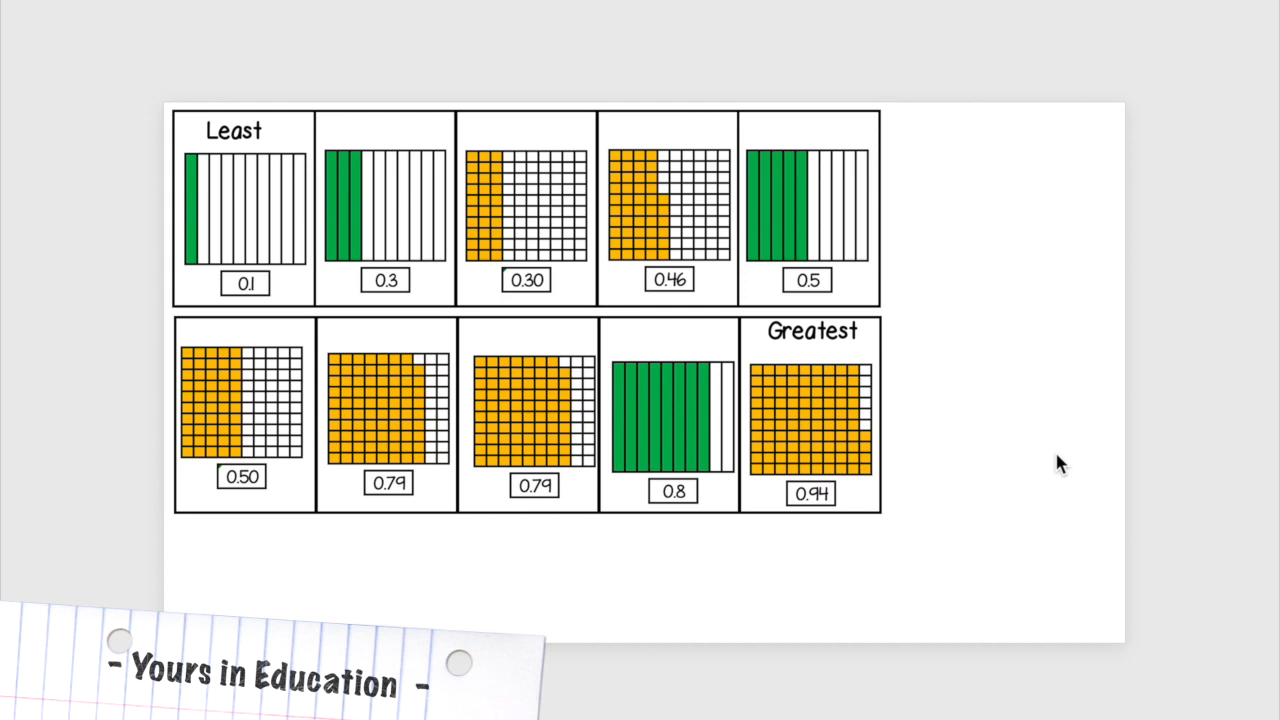
pyautogui.moveTo(448, 316)
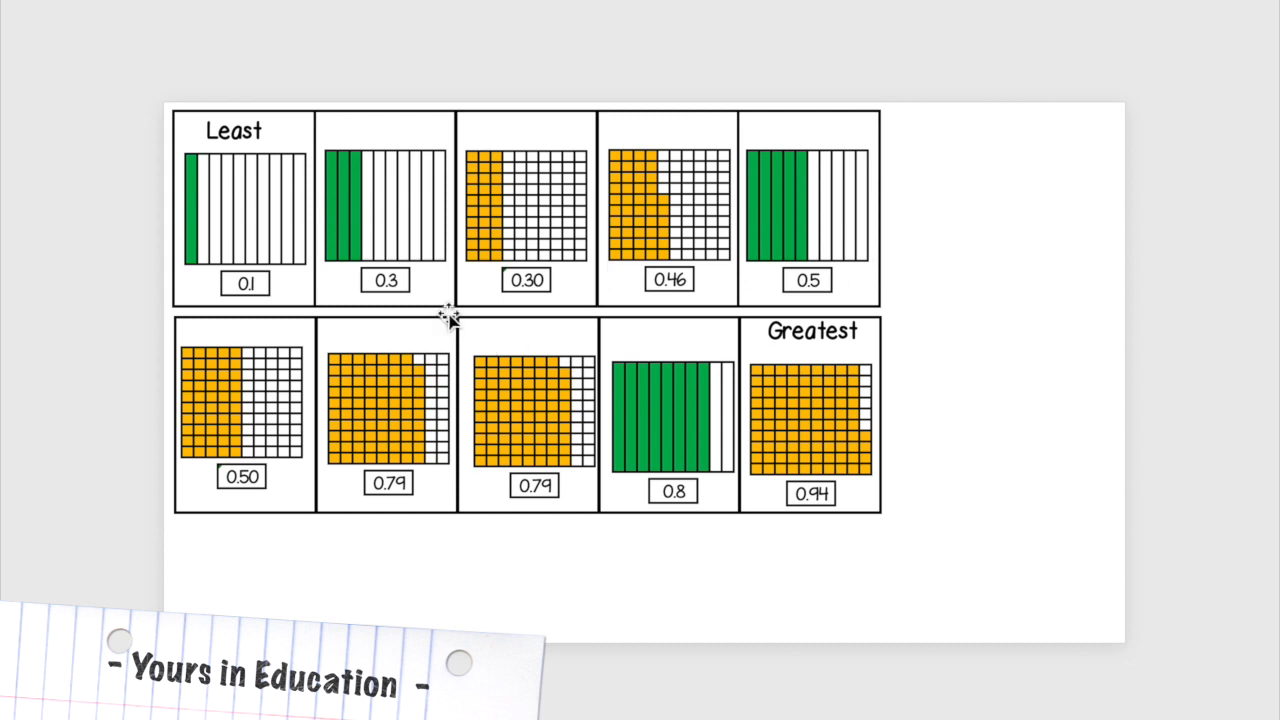
pyautogui.moveTo(596, 304)
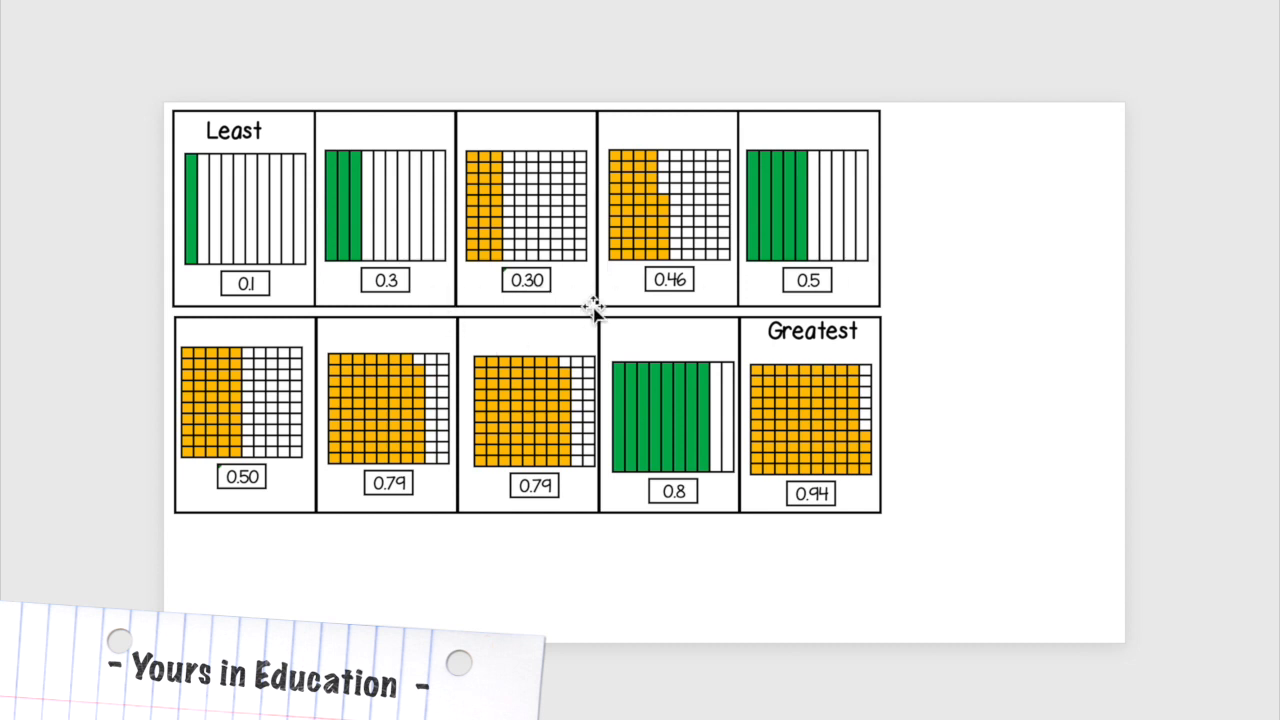
pyautogui.moveTo(410, 220)
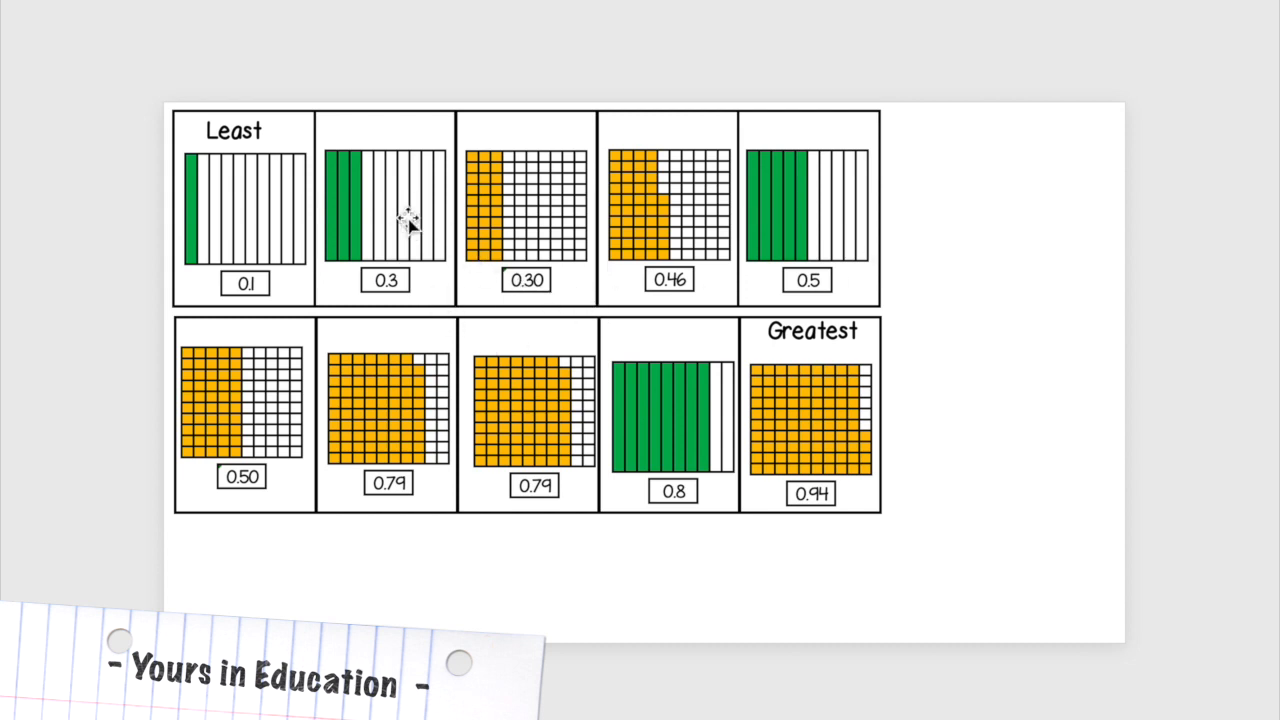
pyautogui.moveTo(562, 228)
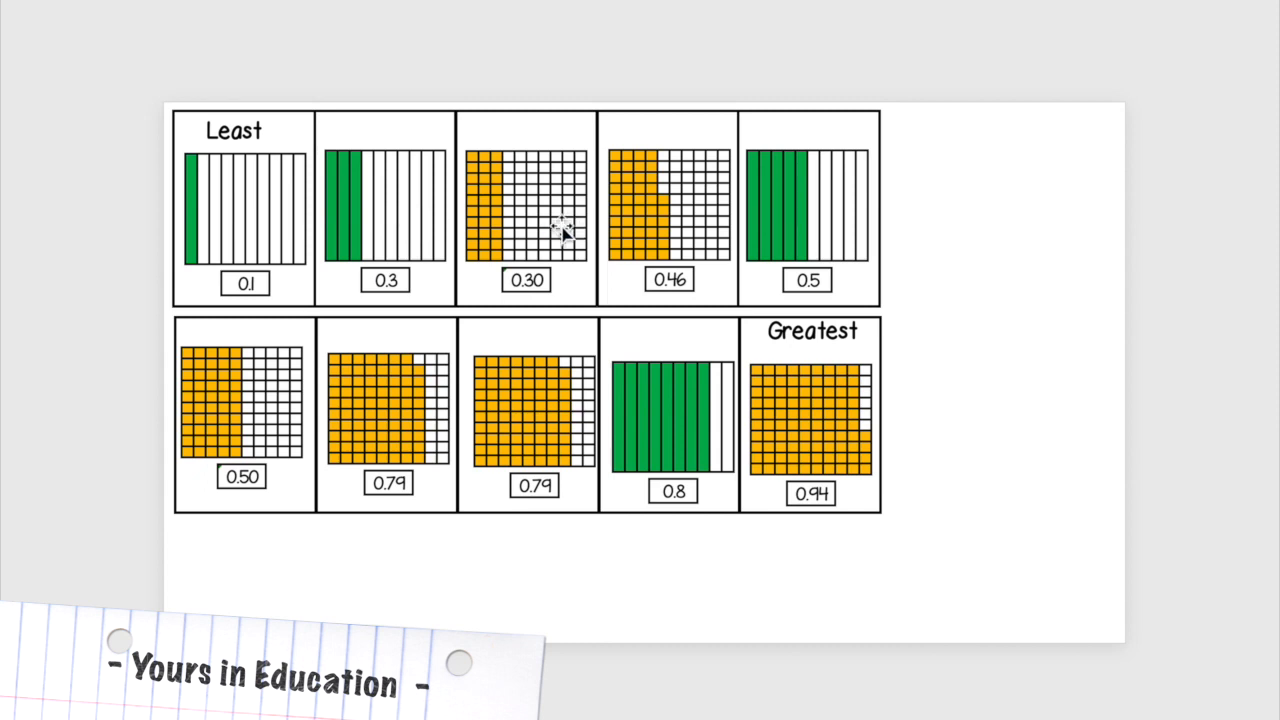
pyautogui.moveTo(848, 232)
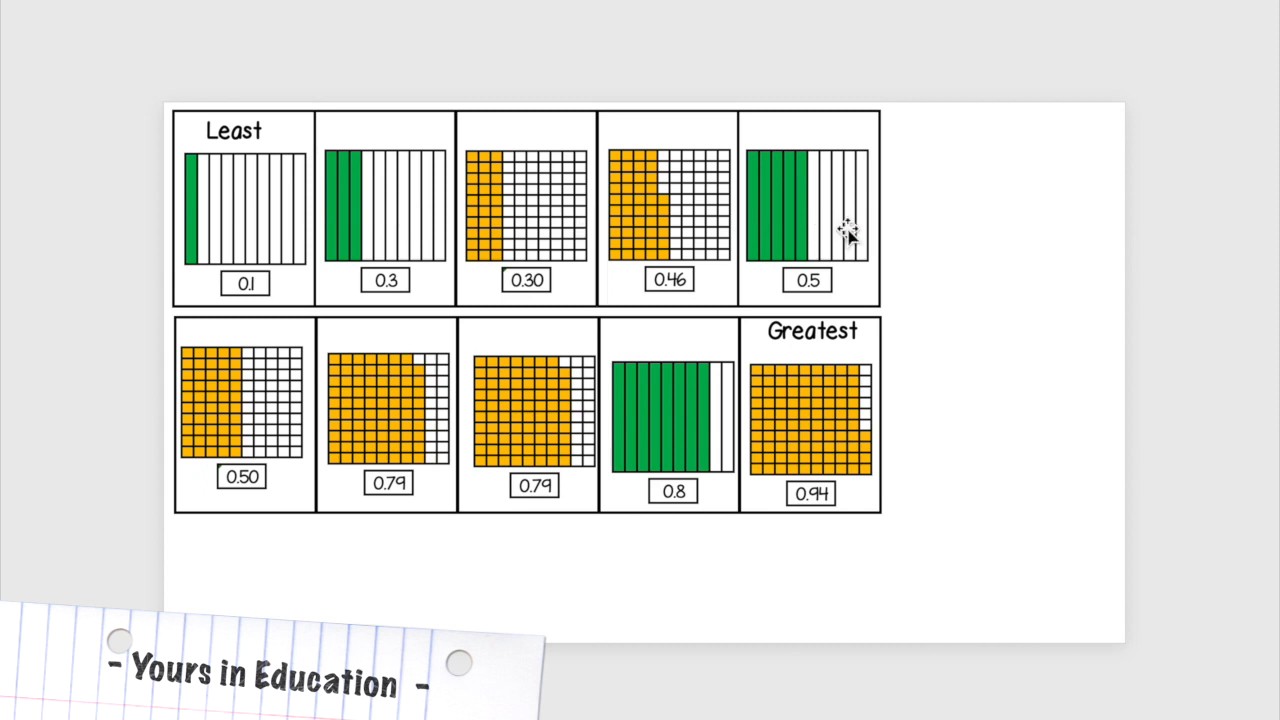
pyautogui.moveTo(280, 444)
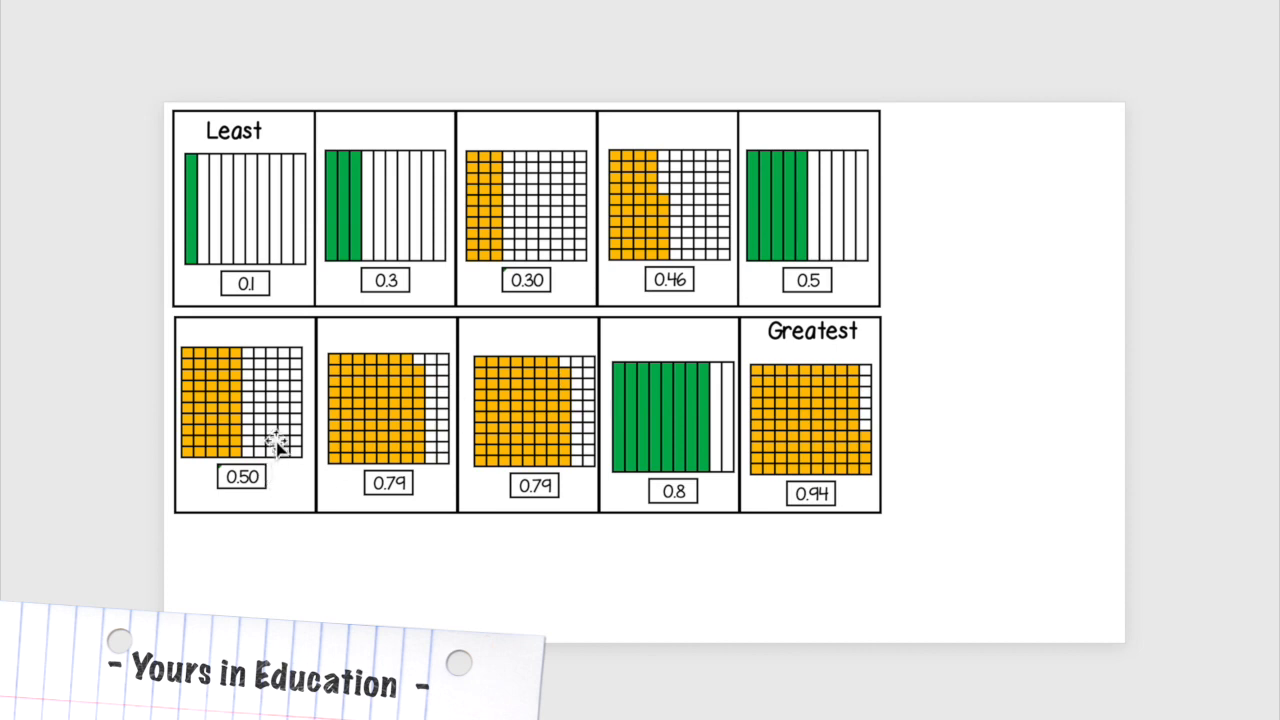
pyautogui.moveTo(1070, 508)
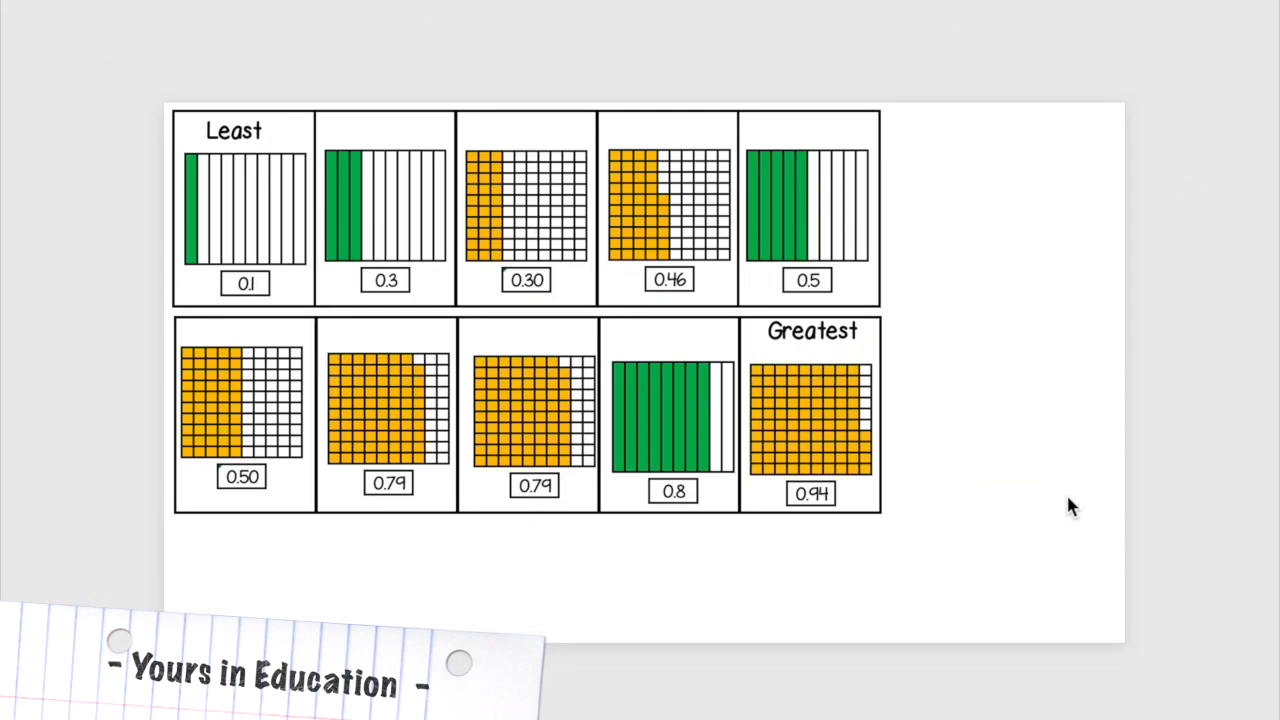